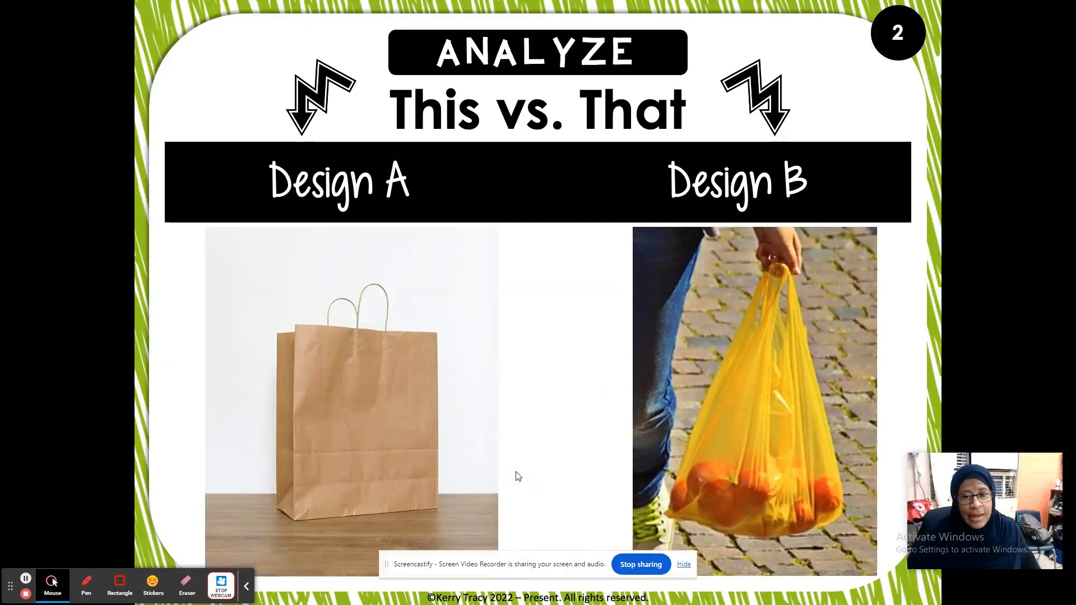
{"action": "mouse_move", "coordinate": [401, 440]}
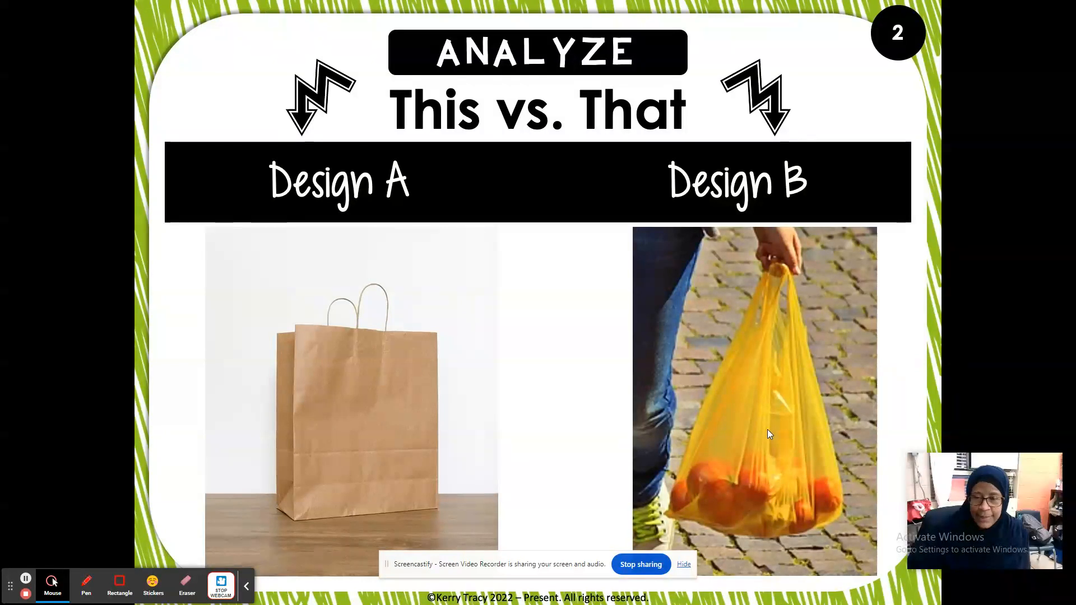
{"action": "mouse_move", "coordinate": [770, 444]}
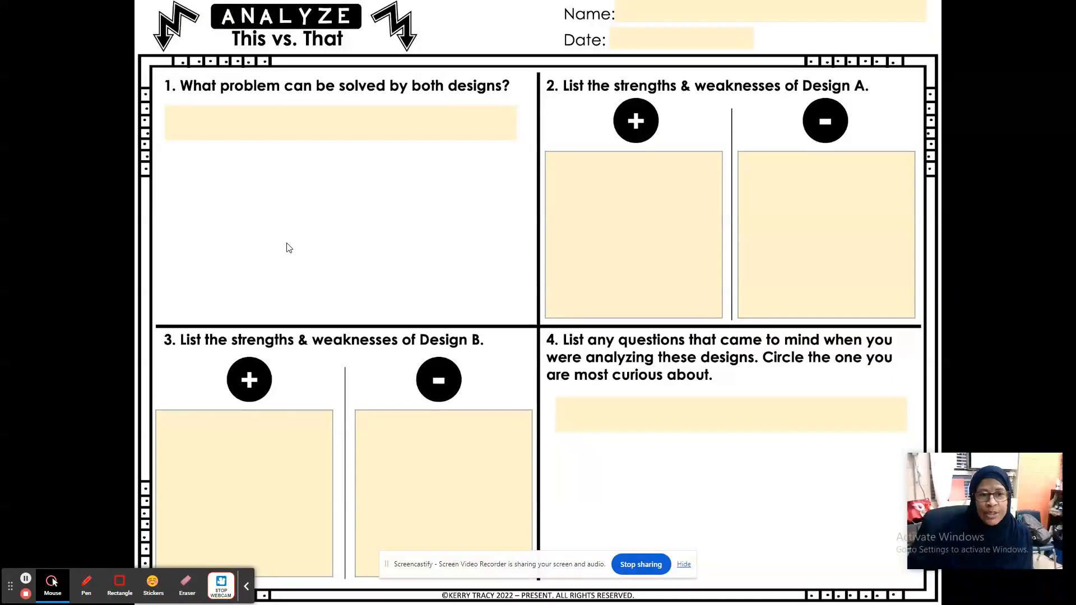
{"action": "mouse_move", "coordinate": [383, 96]}
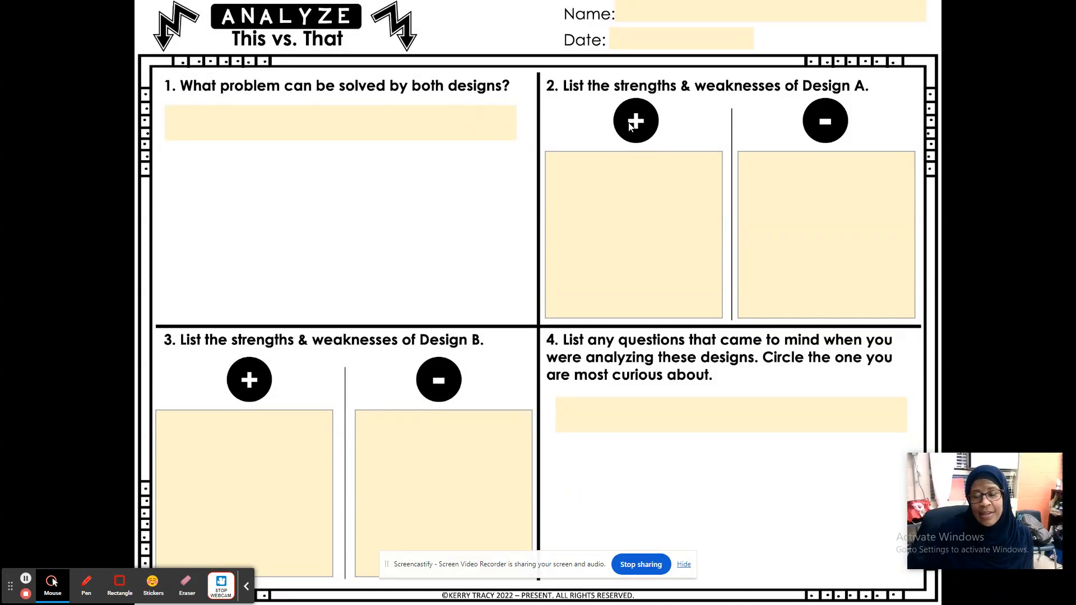
{"action": "mouse_move", "coordinate": [669, 82]}
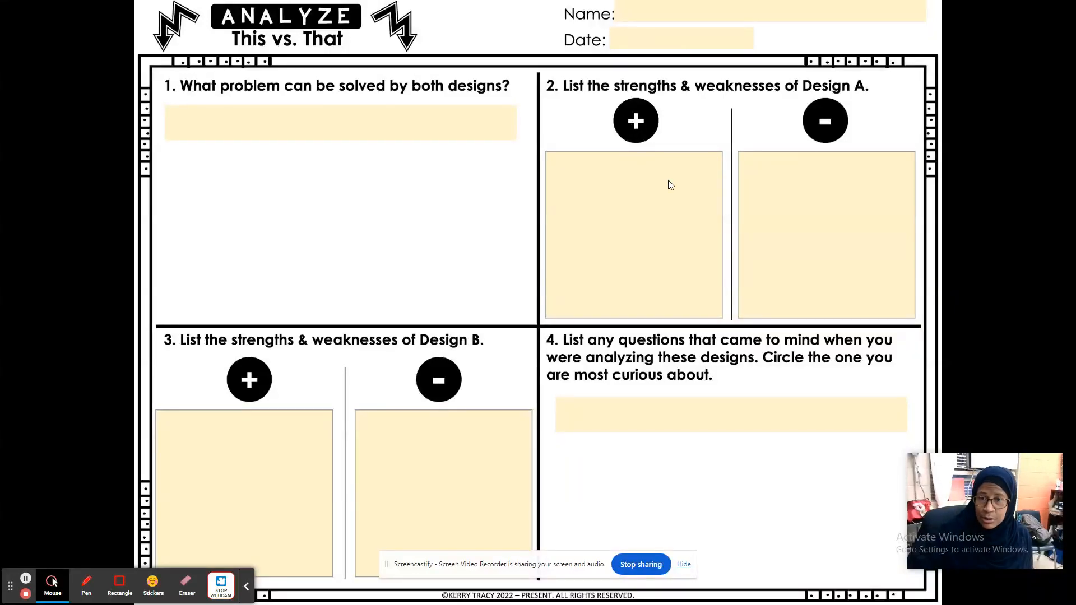
{"action": "mouse_move", "coordinate": [776, 102]}
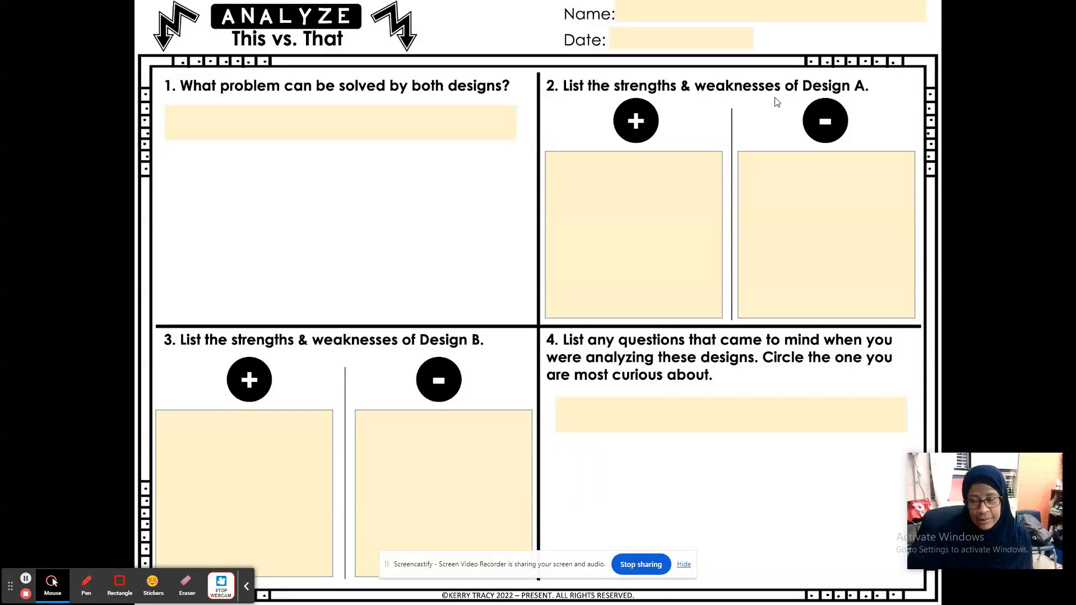
{"action": "mouse_move", "coordinate": [824, 225]}
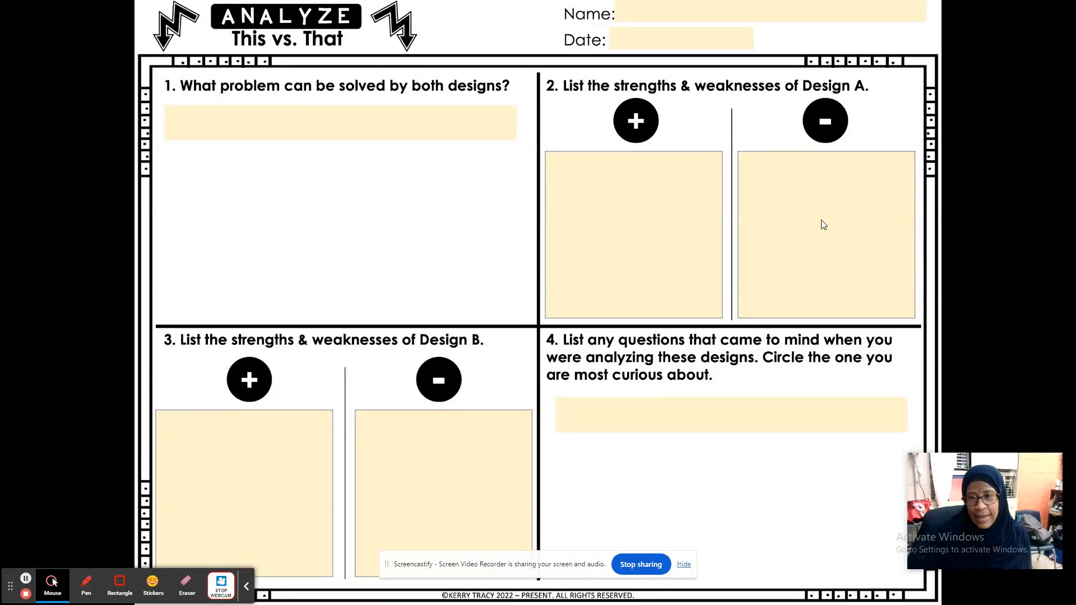
{"action": "mouse_move", "coordinate": [289, 394]}
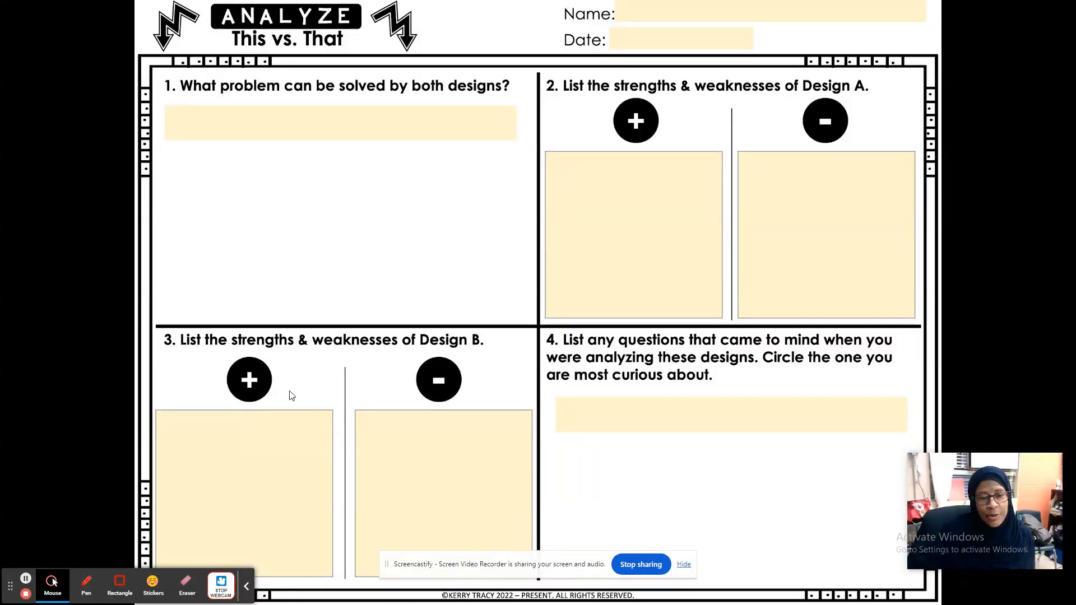
{"action": "mouse_move", "coordinate": [336, 480]}
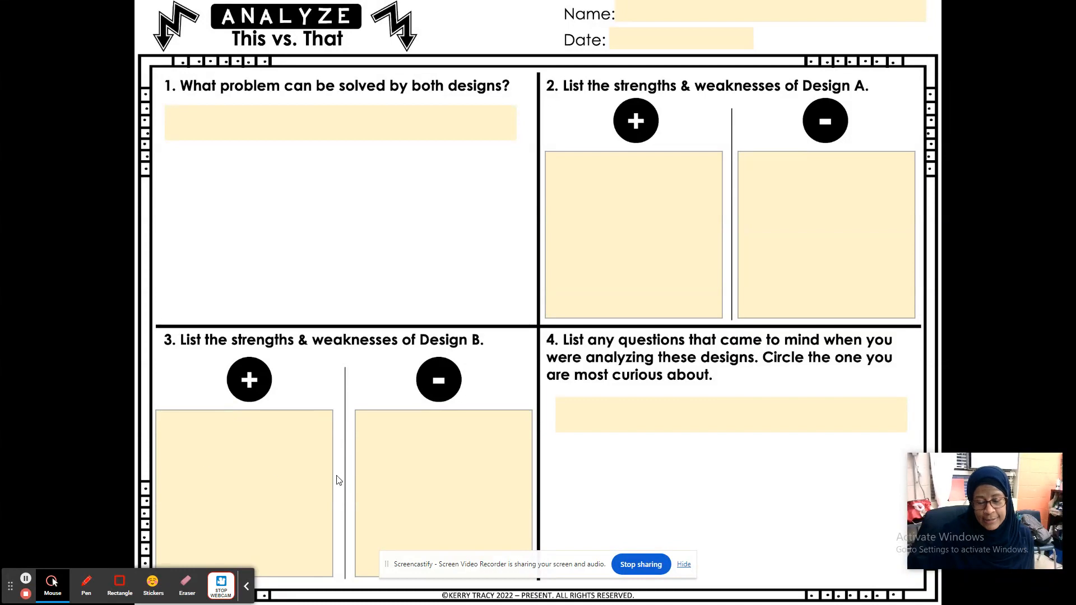
{"action": "mouse_move", "coordinate": [557, 462]}
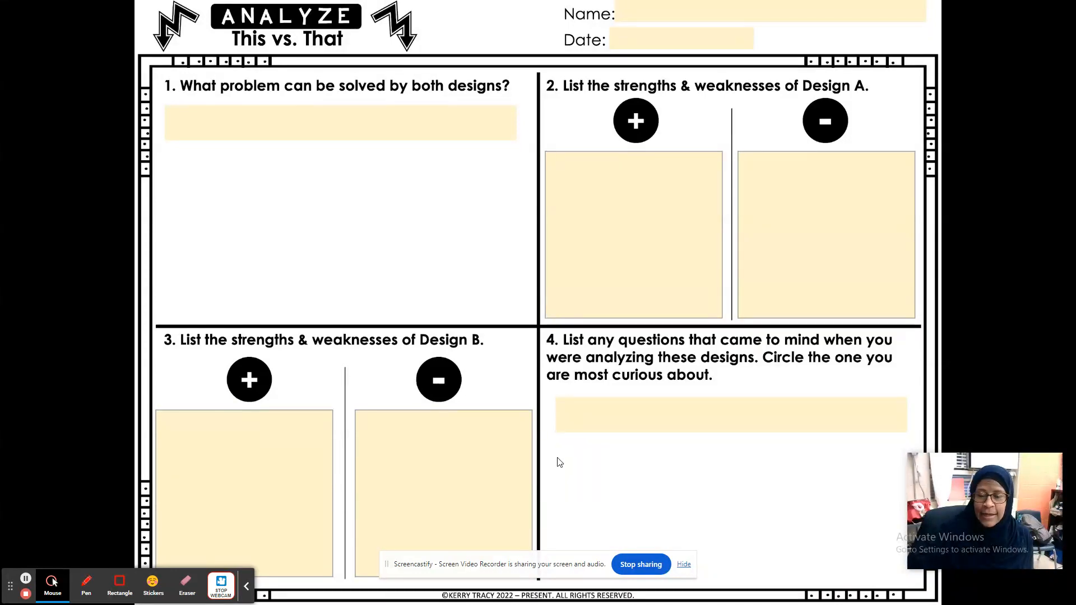
{"action": "mouse_move", "coordinate": [652, 390]}
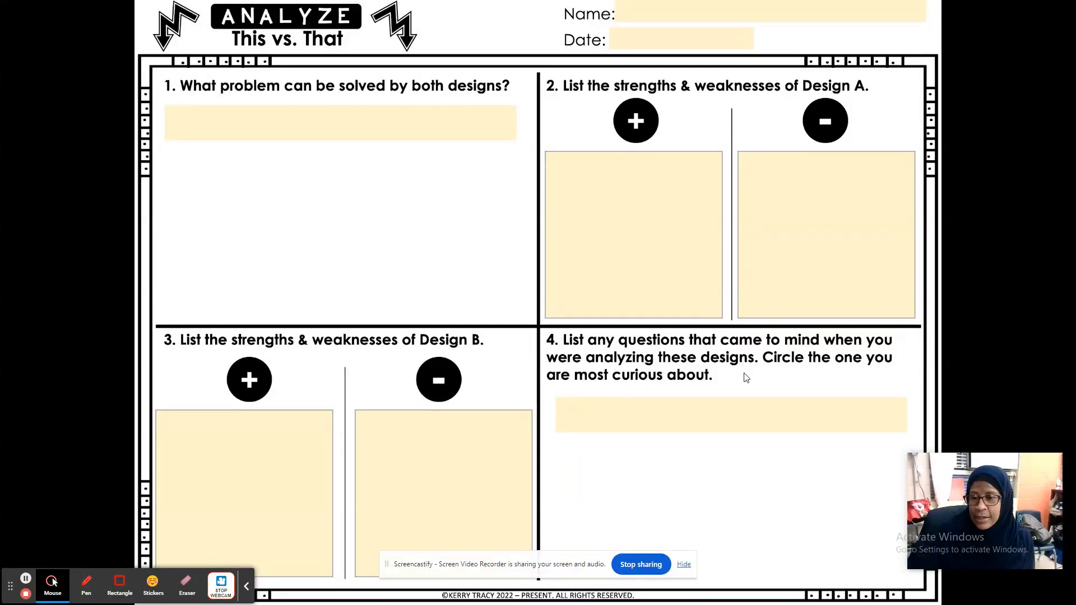
{"action": "mouse_move", "coordinate": [670, 408]}
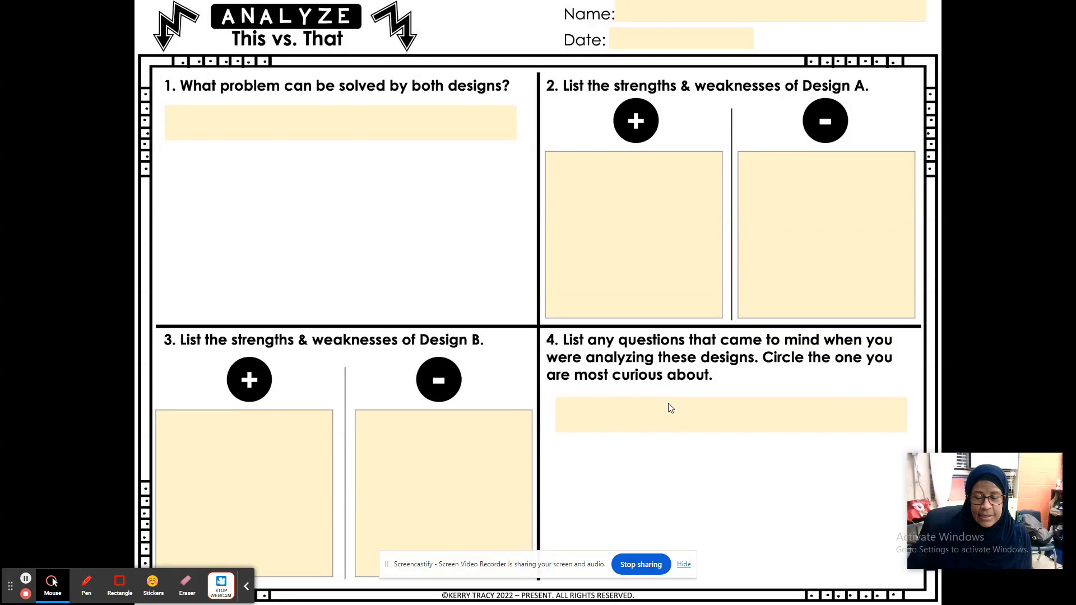
{"action": "mouse_move", "coordinate": [848, 463]}
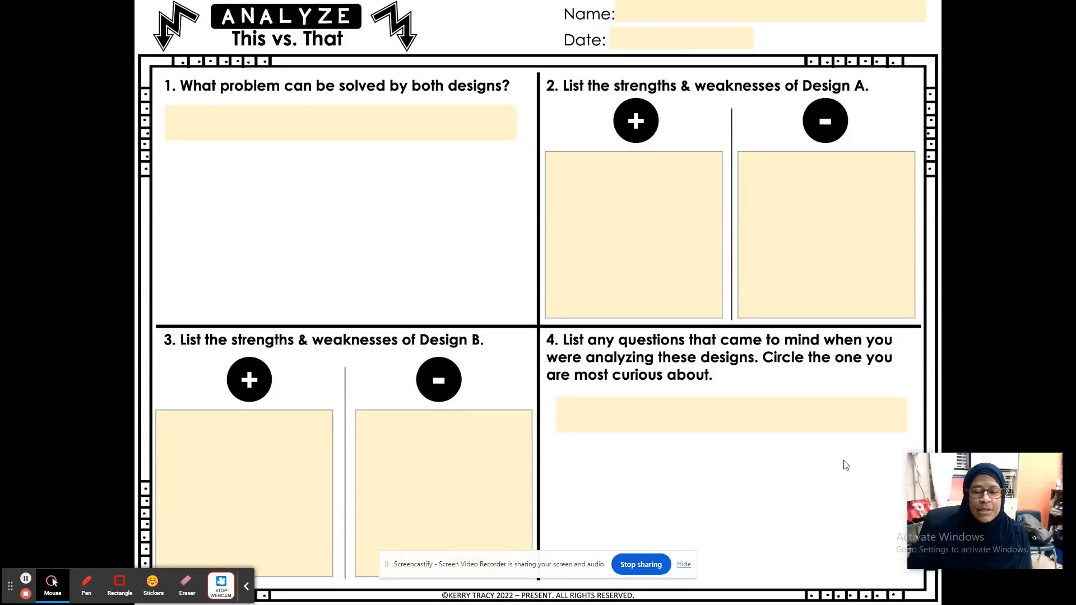
{"action": "mouse_move", "coordinate": [245, 558]}
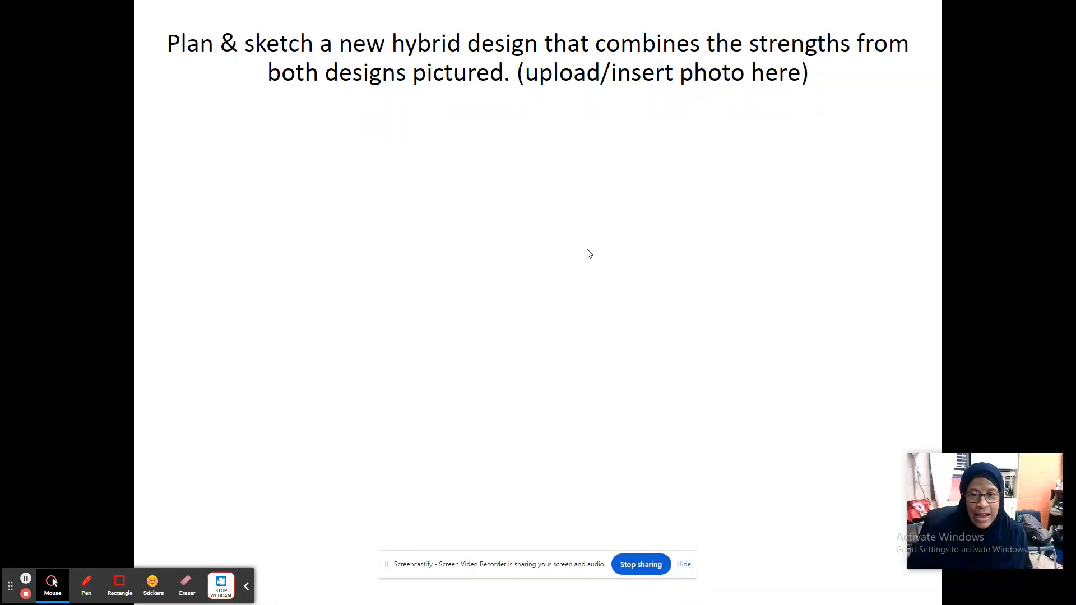
{"action": "mouse_move", "coordinate": [620, 285]}
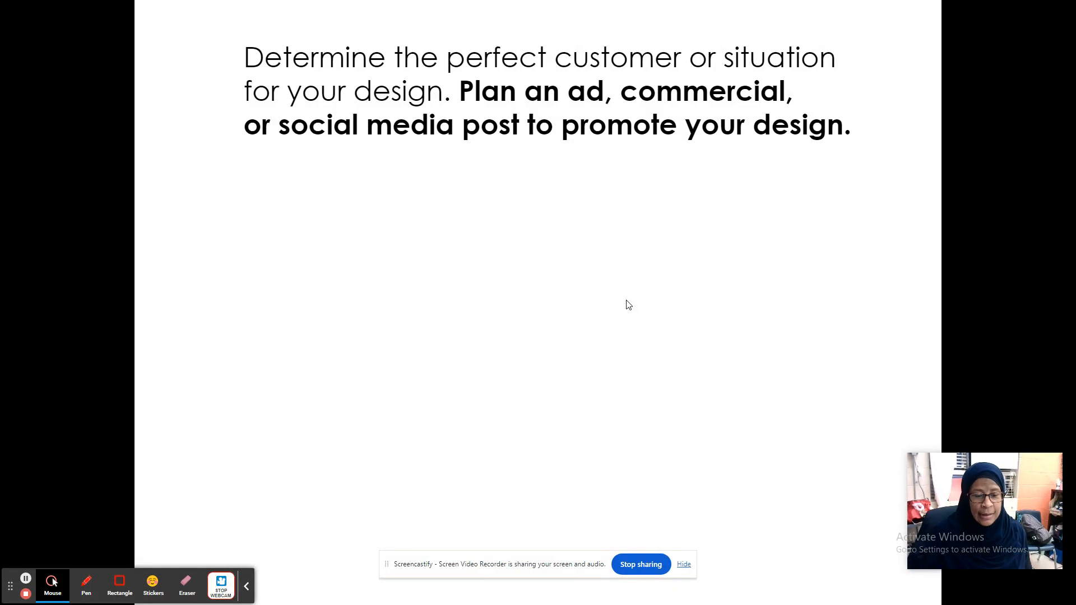
{"action": "mouse_move", "coordinate": [606, 335]}
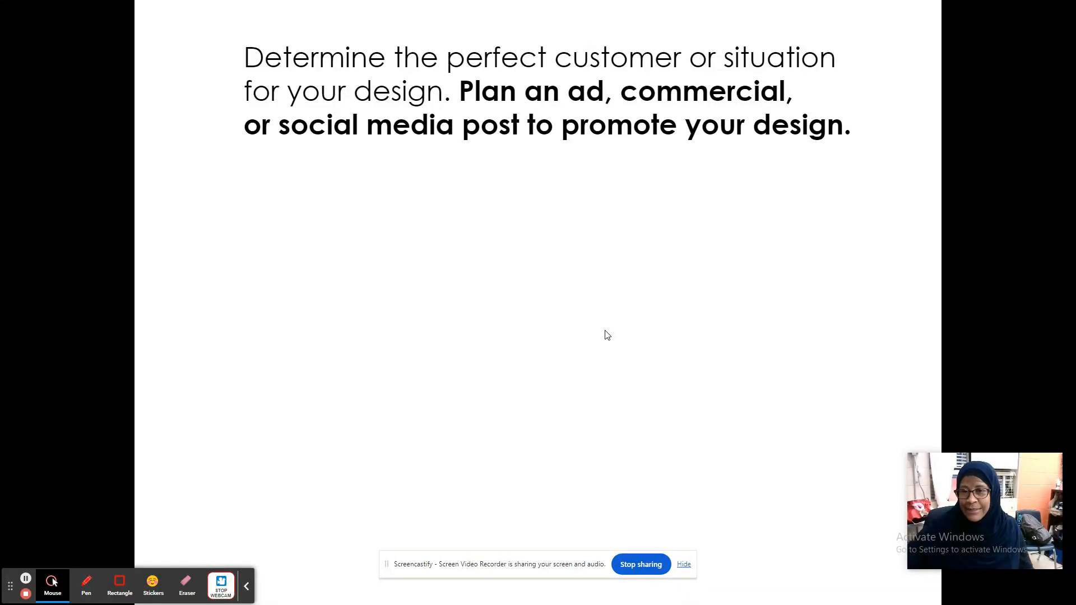
{"action": "mouse_move", "coordinate": [545, 321]}
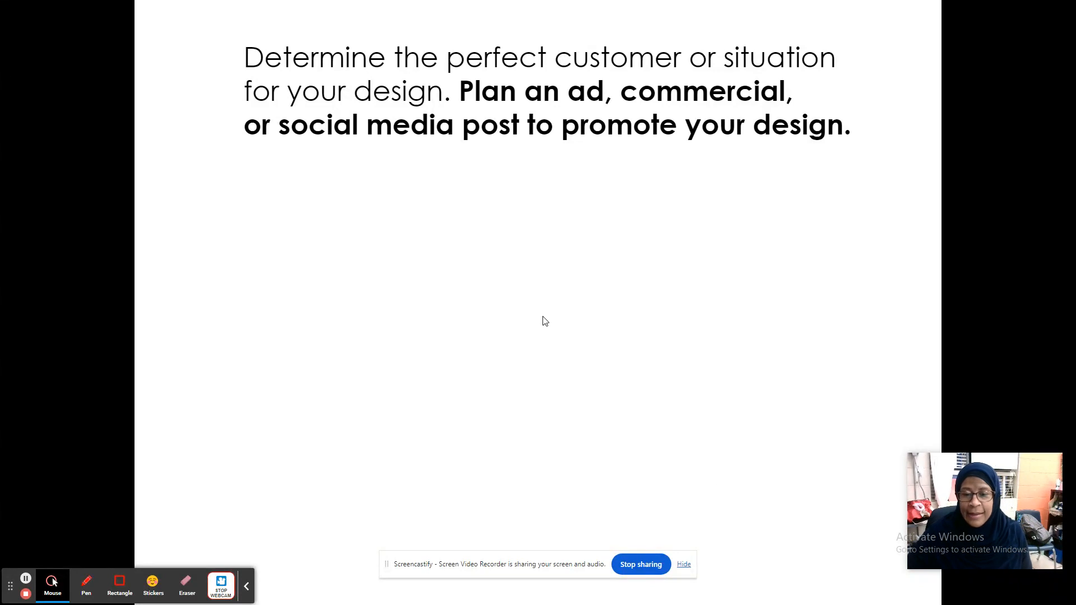
{"action": "mouse_move", "coordinate": [640, 565]}
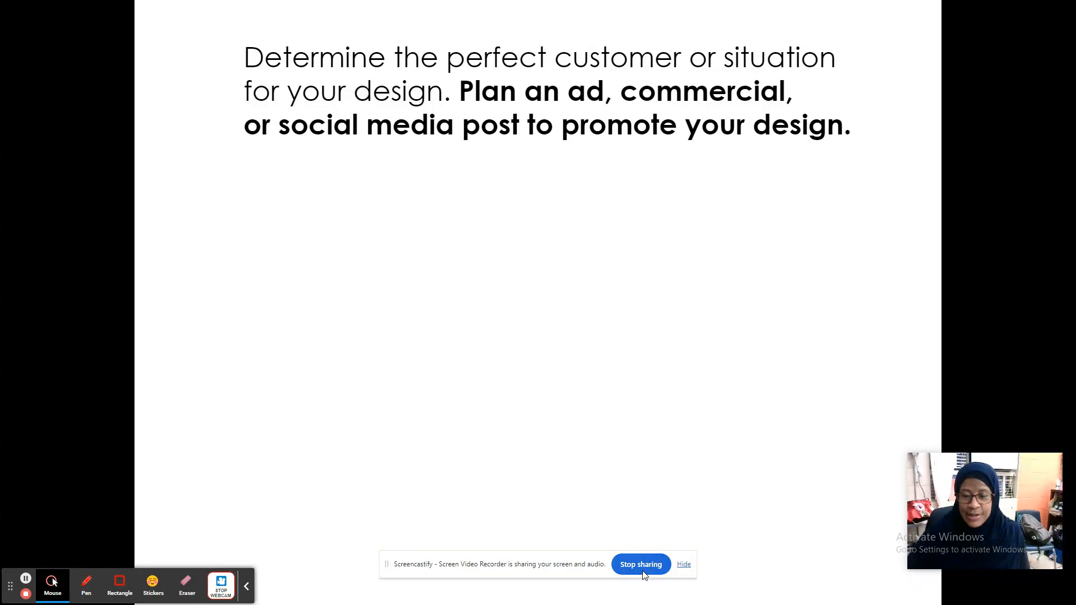